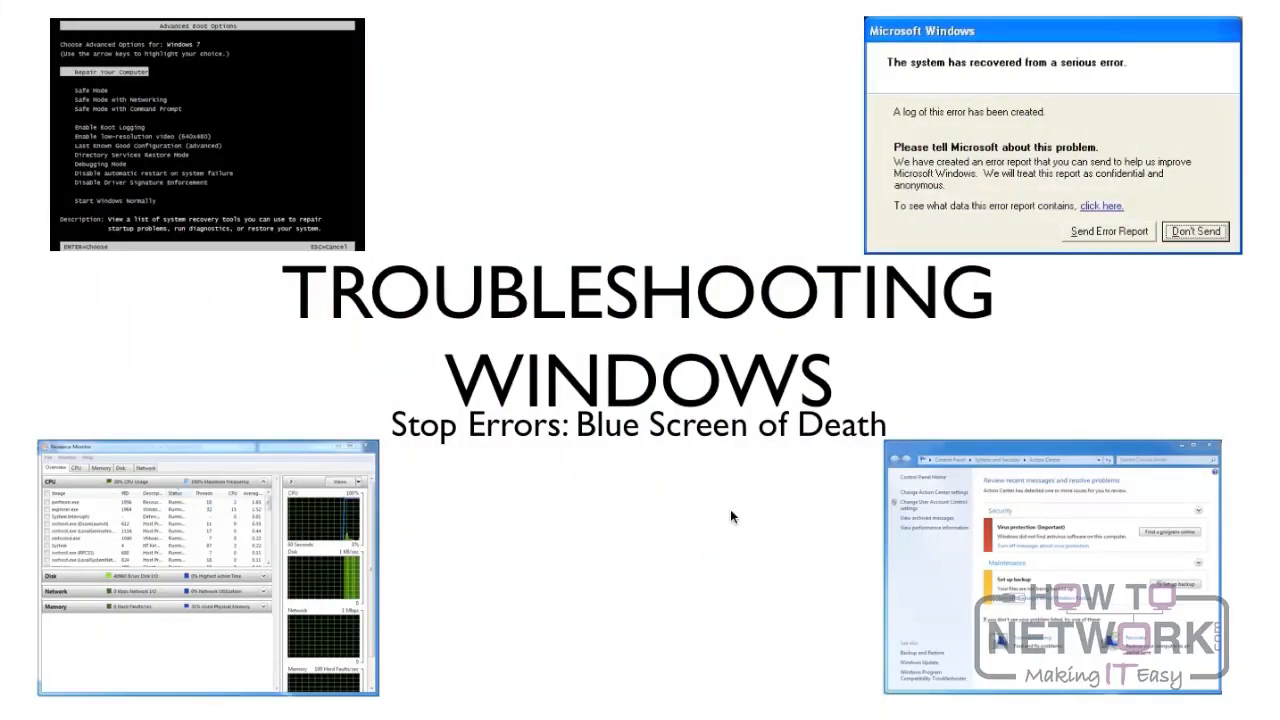
mouse_move(740, 540)
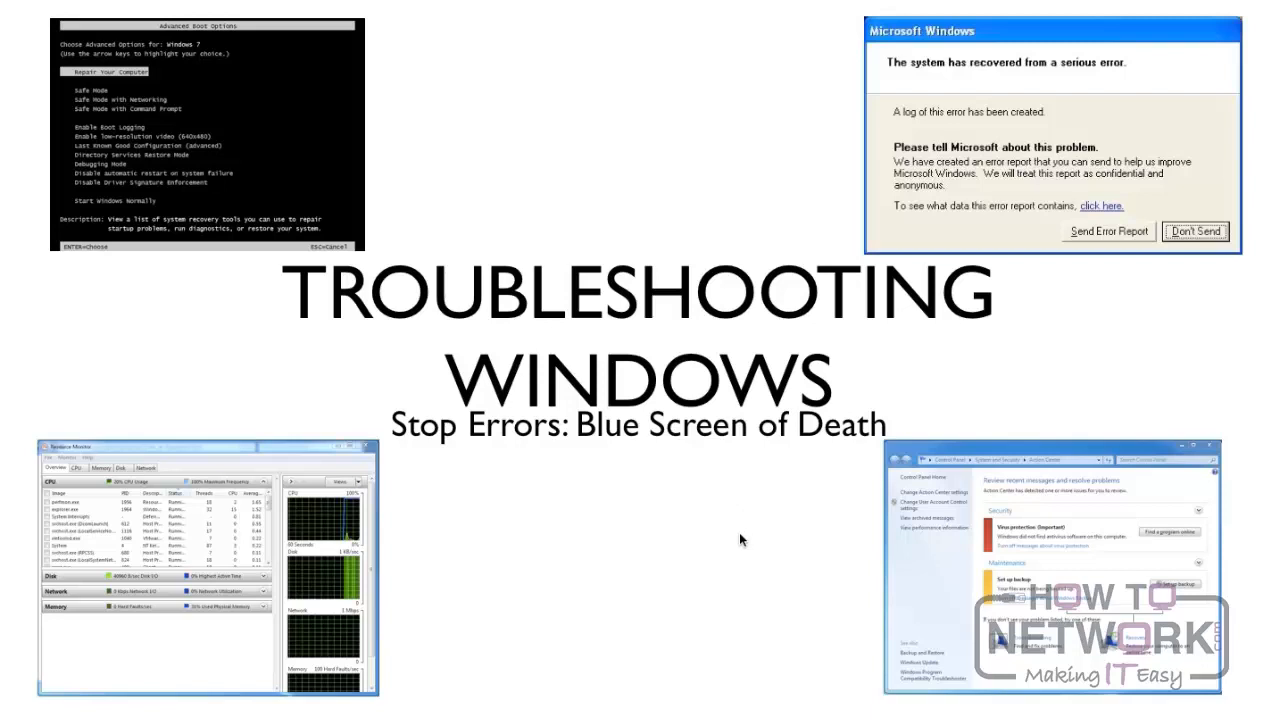
mouse_move(724, 536)
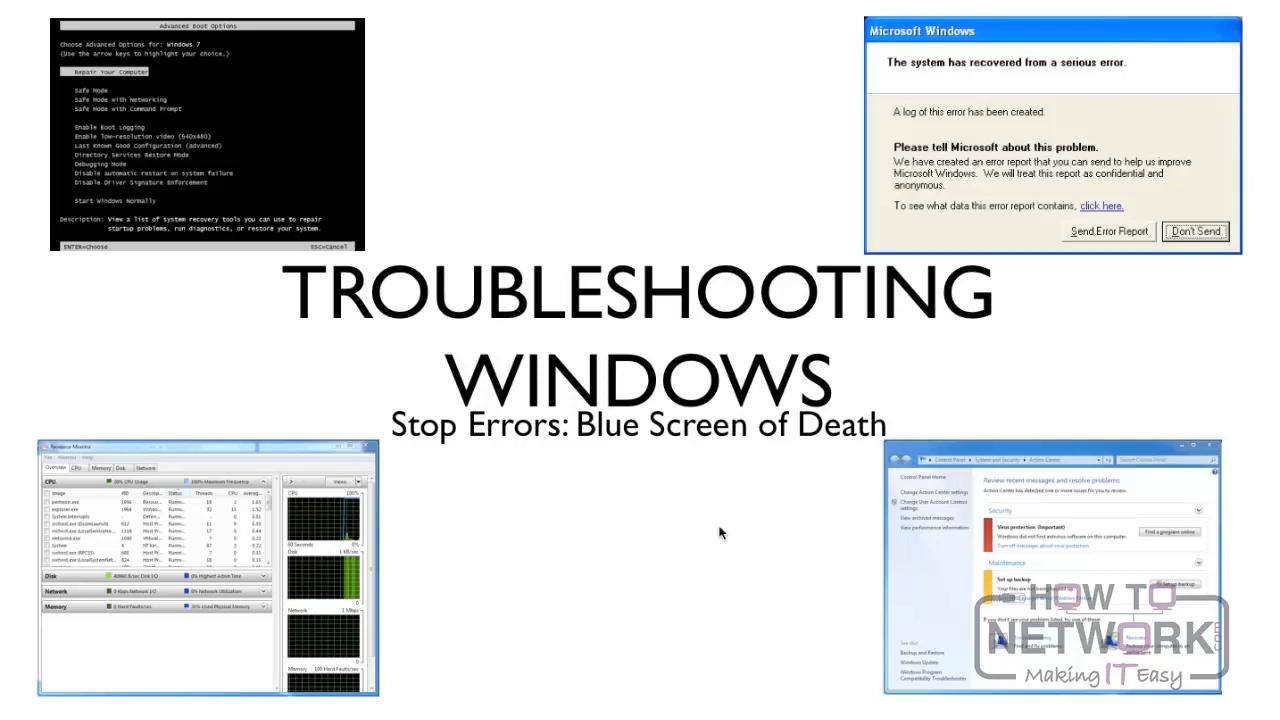
mouse_move(712, 550)
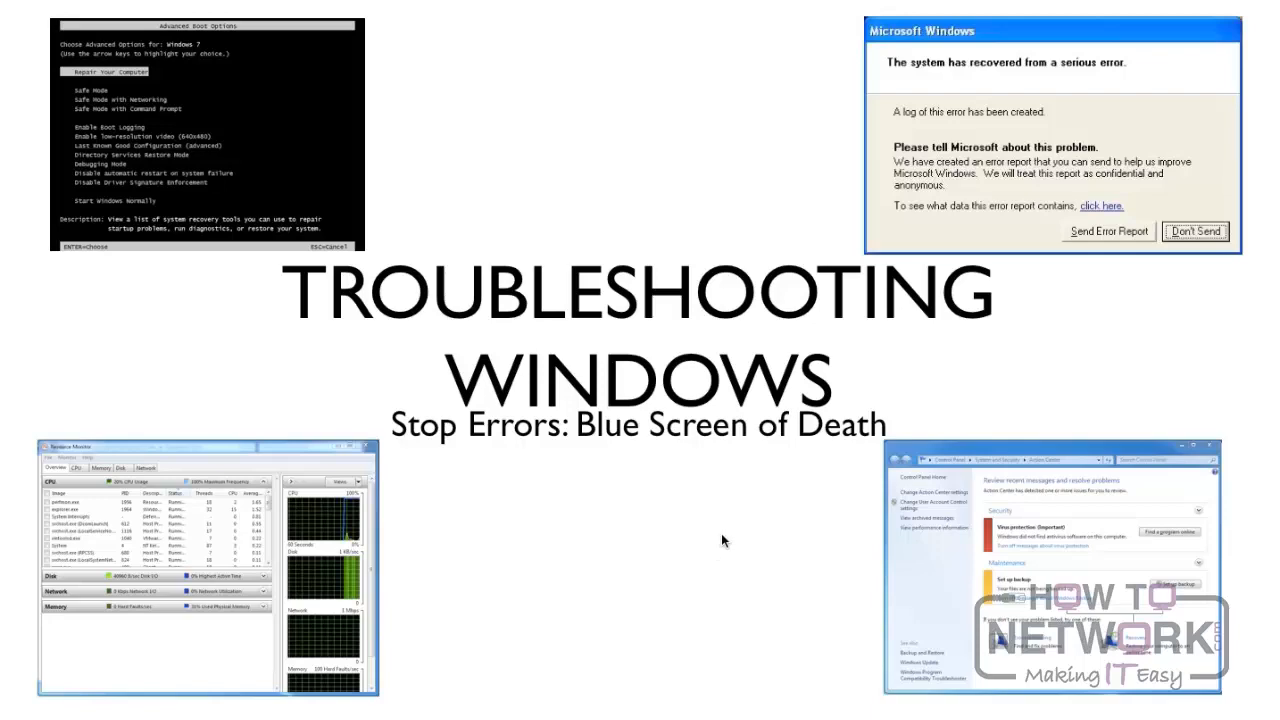
mouse_move(714, 550)
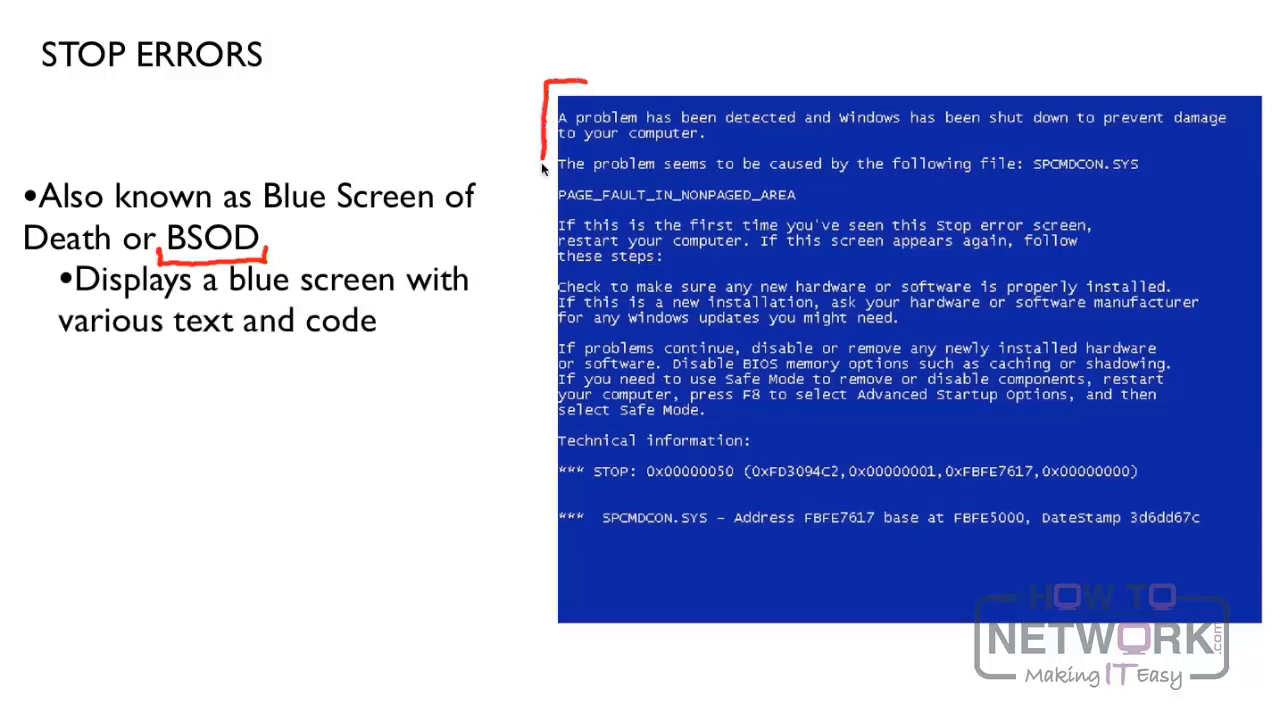
- Mark the blue-screen example with a red bracket down its left edge
drag(544, 170, 564, 610)
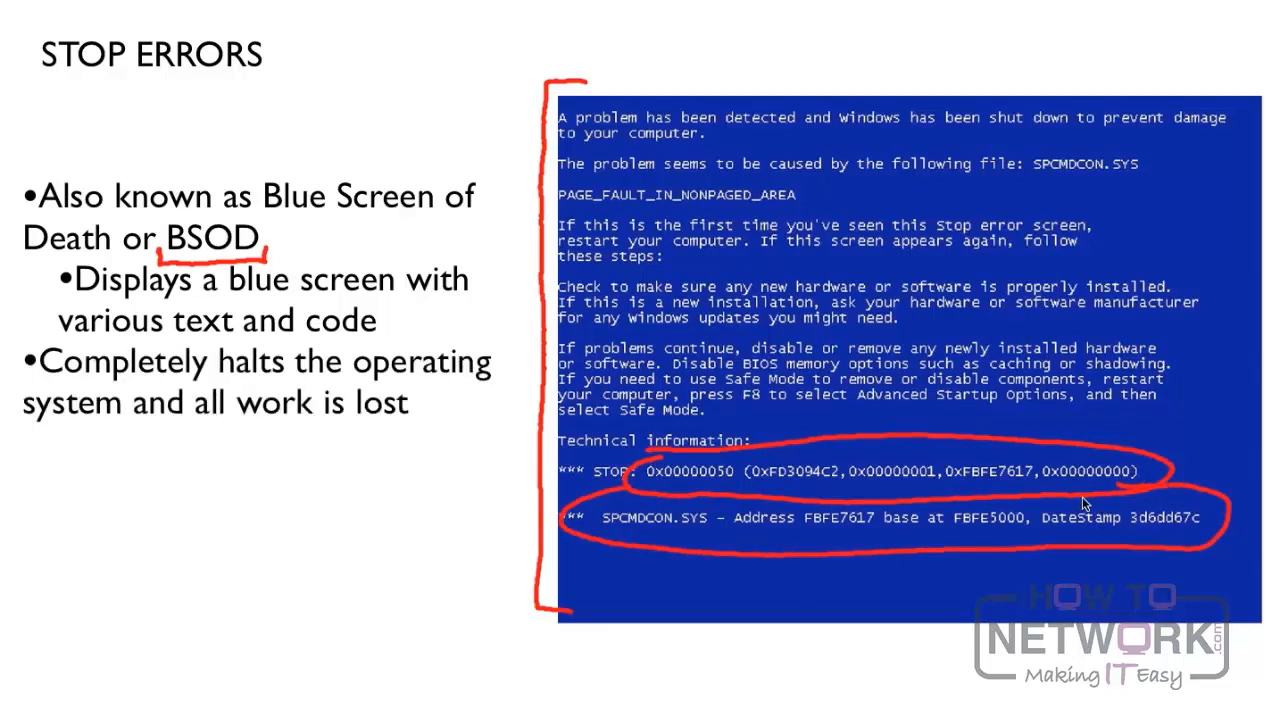
mouse_move(462, 688)
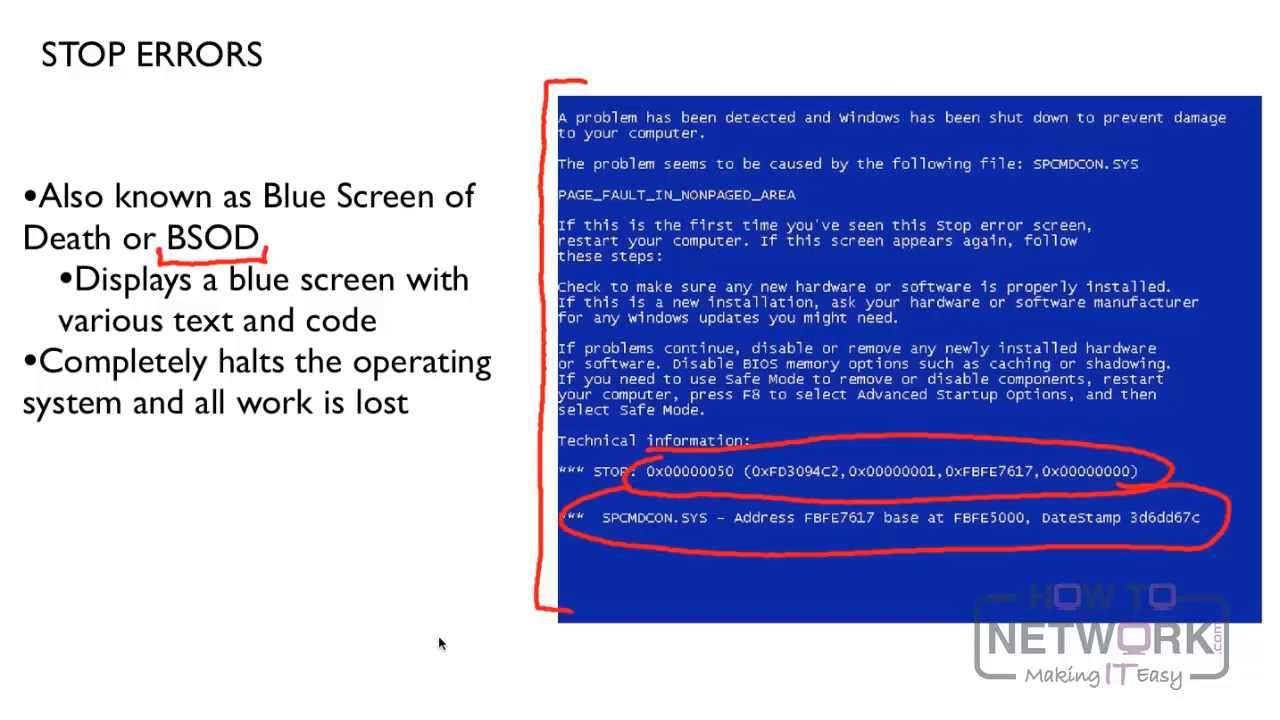
mouse_move(518, 452)
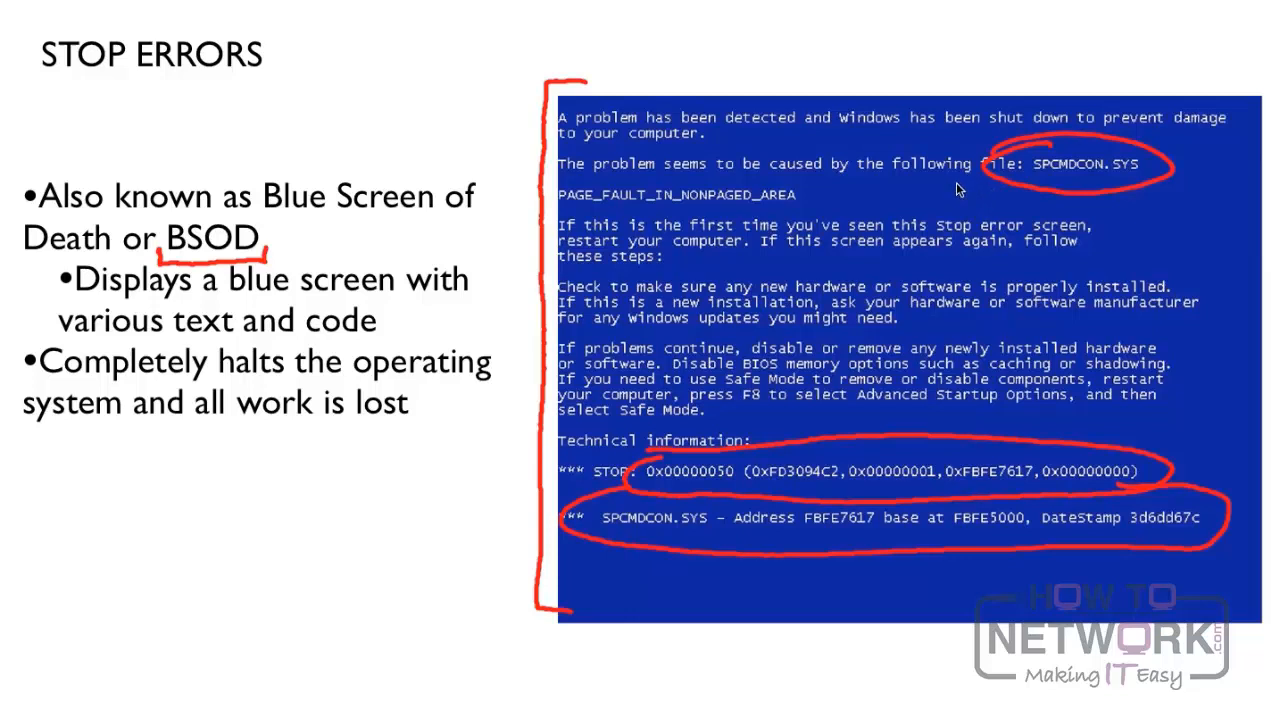
mouse_move(950, 190)
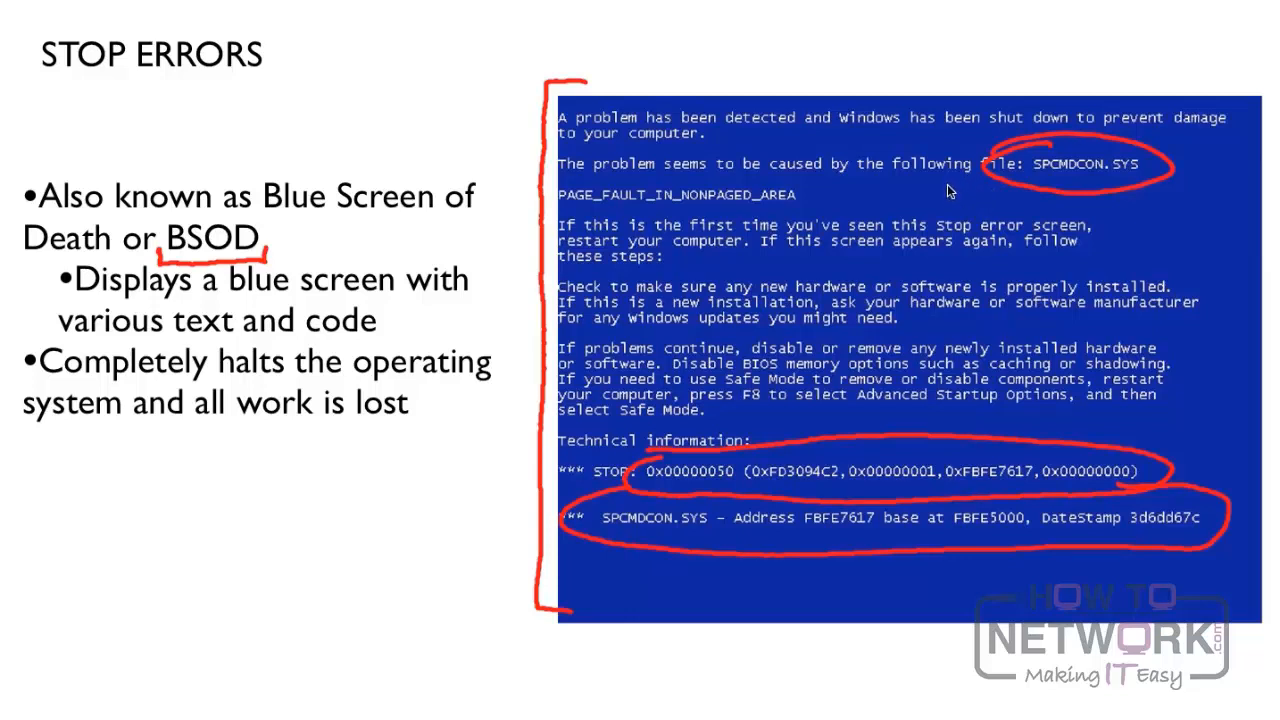
mouse_move(944, 196)
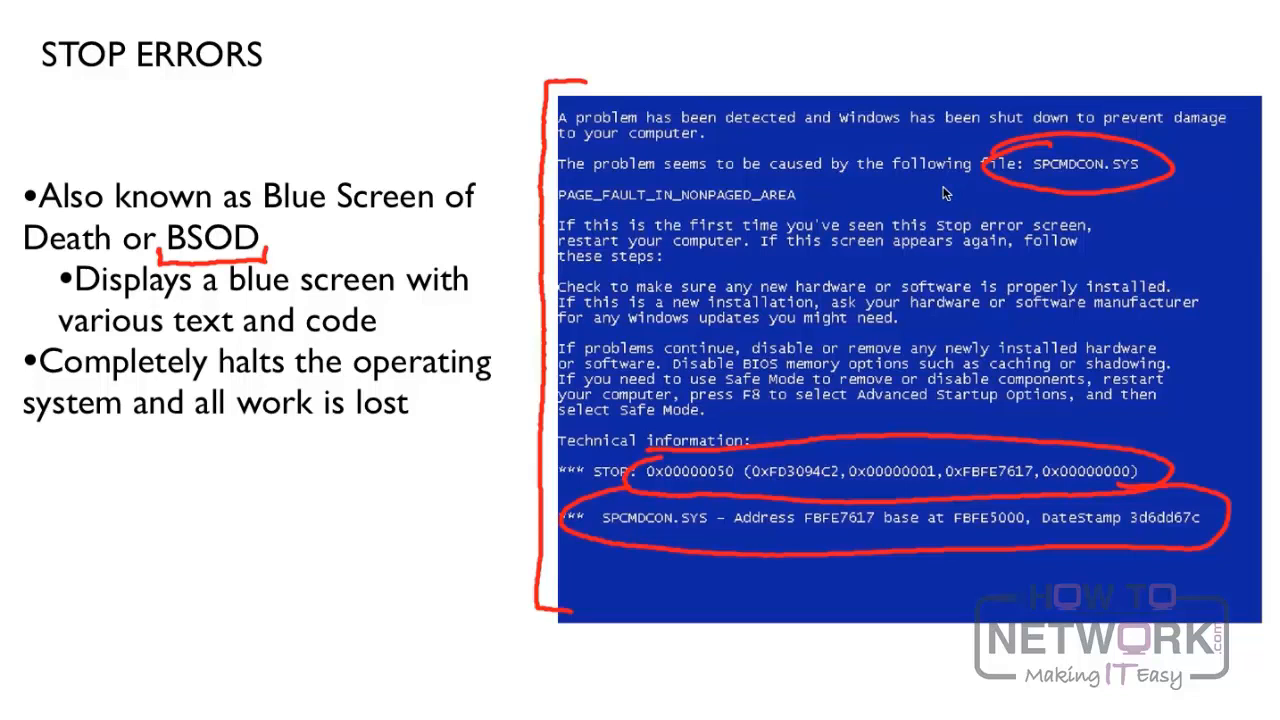
mouse_move(940, 192)
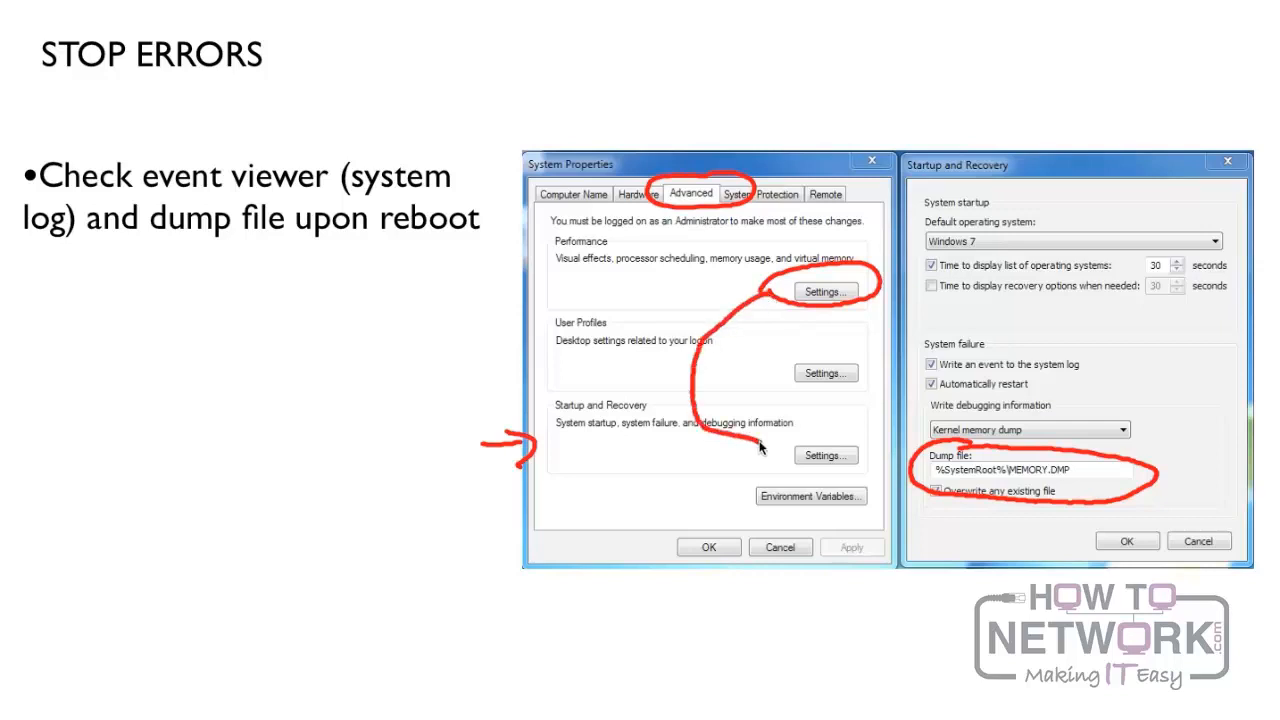
mouse_move(780, 456)
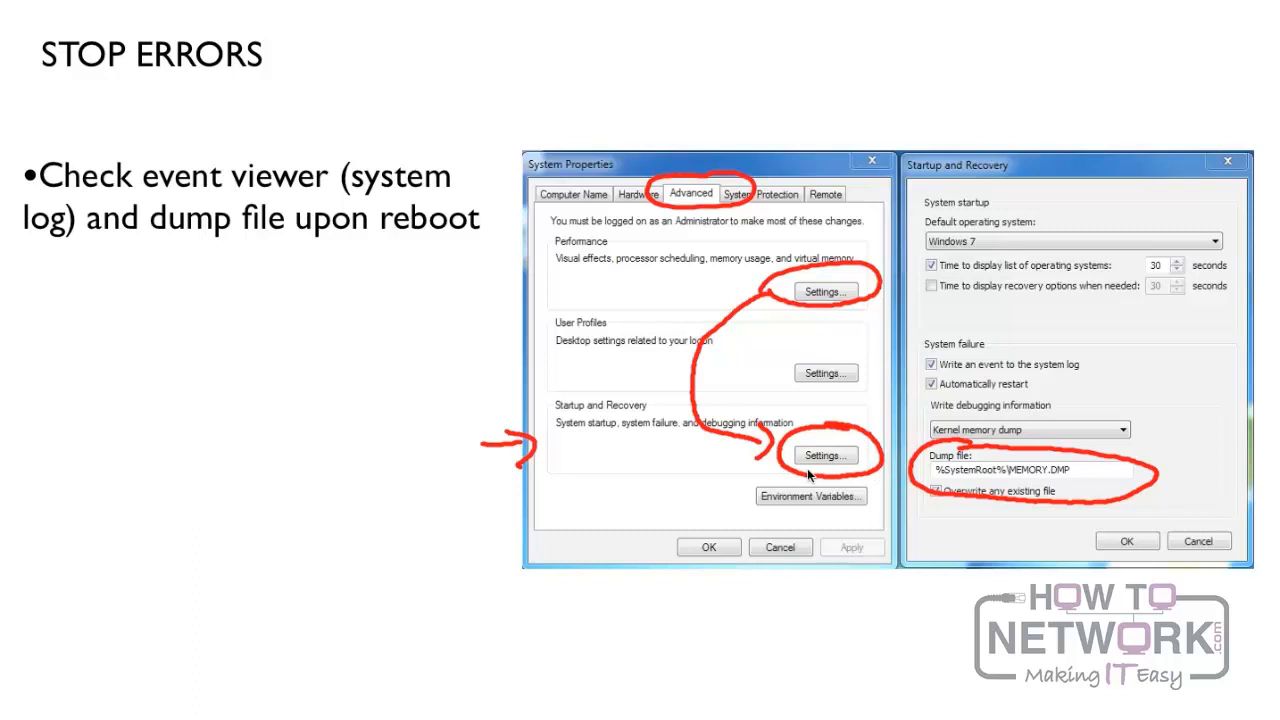
mouse_move(1004, 170)
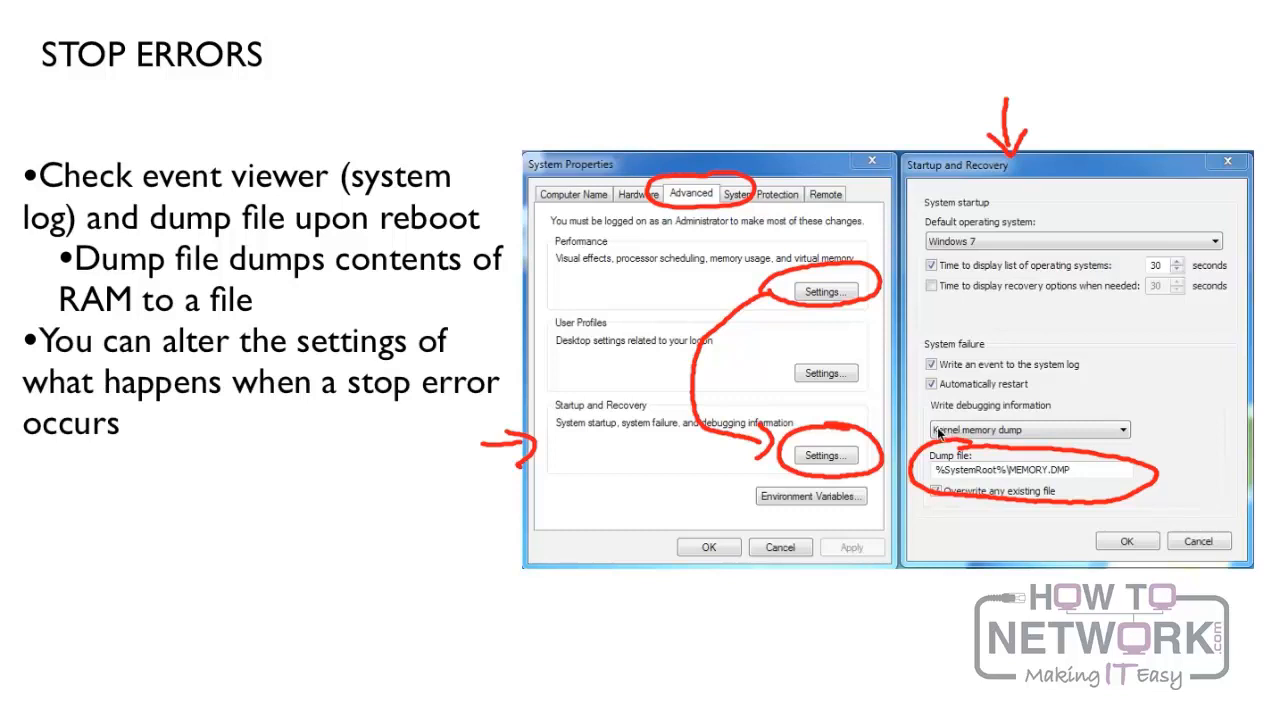
mouse_move(916, 430)
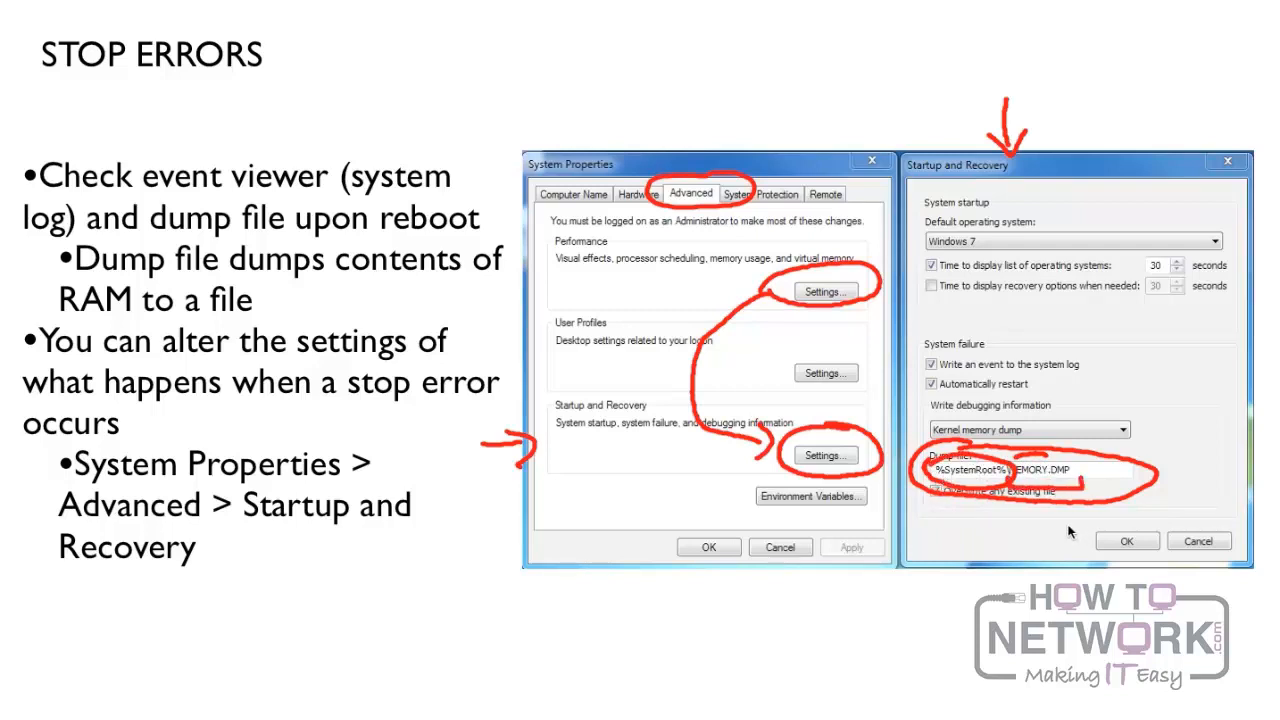
mouse_move(1080, 400)
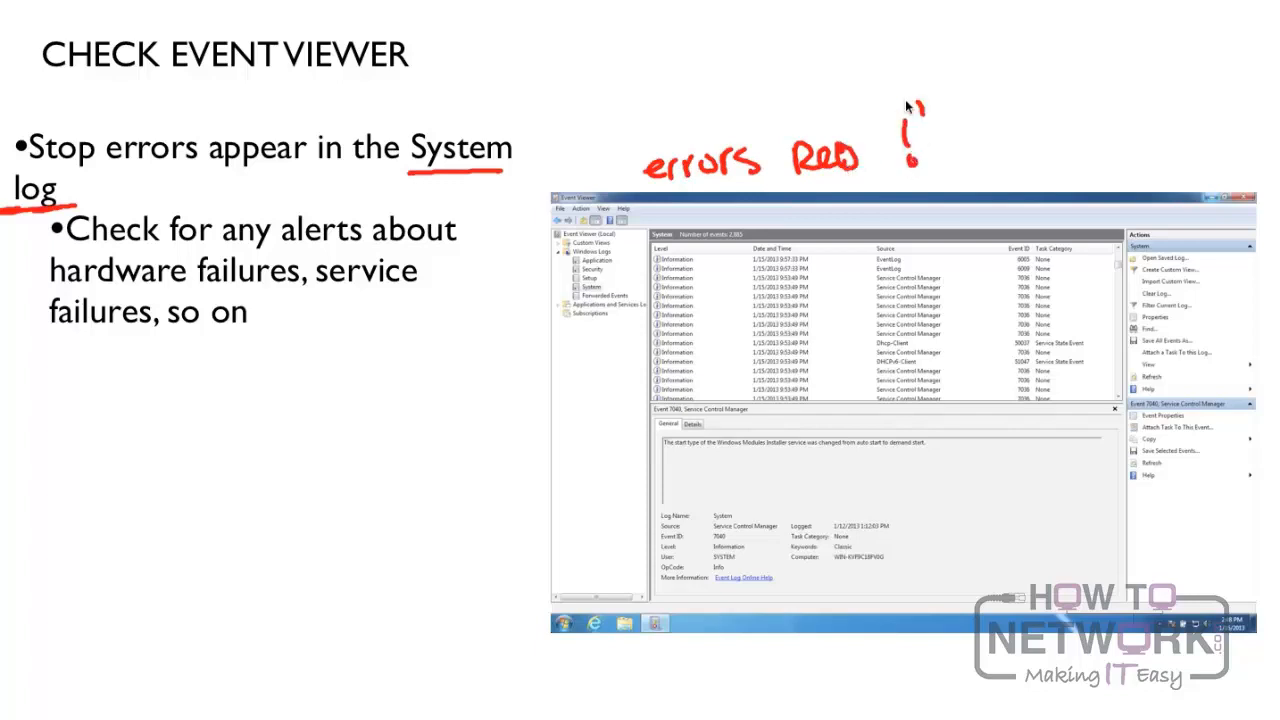
- Sketch a red error symbol beside the handwritten 'errors red!' note
drag(890, 104, 940, 180)
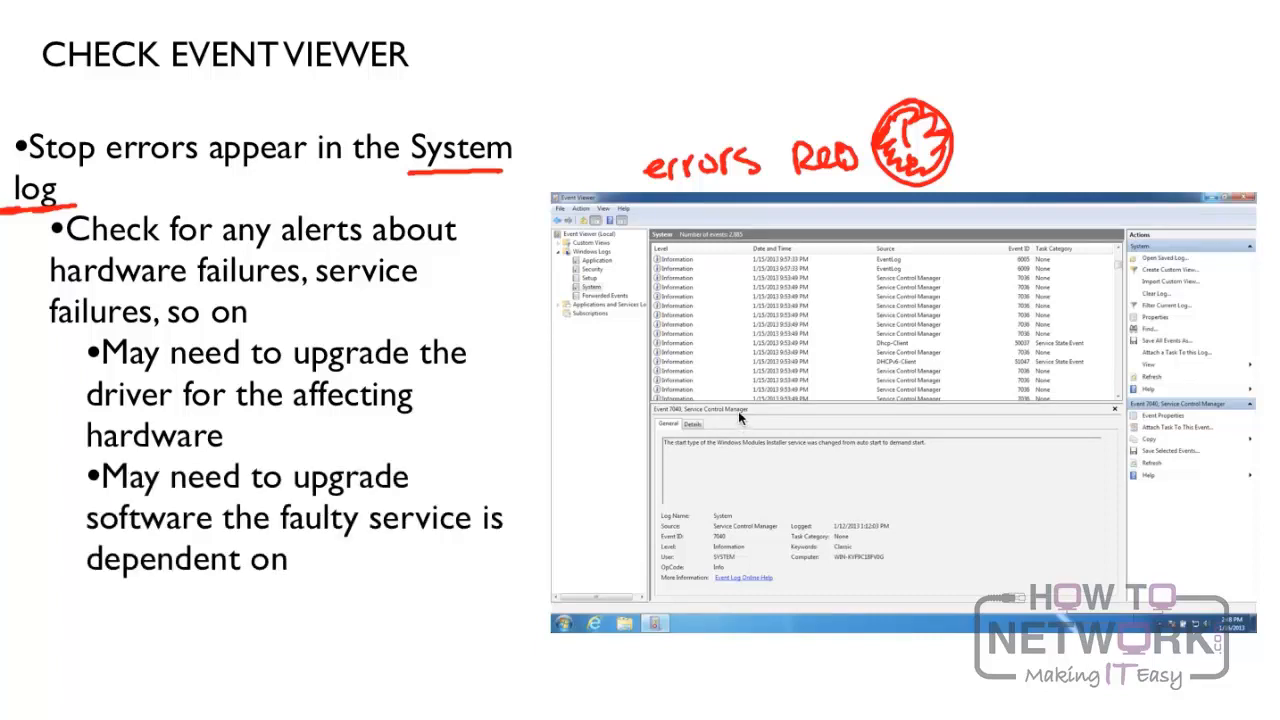
mouse_move(738, 420)
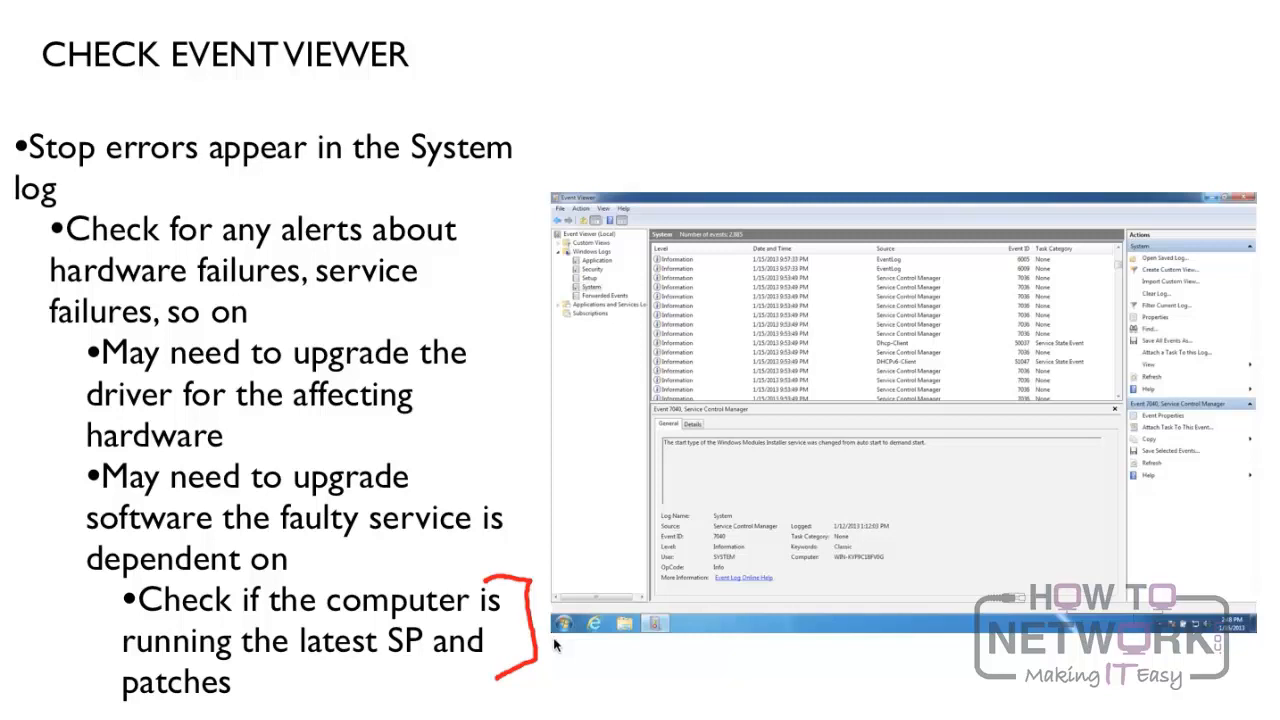
mouse_move(700, 686)
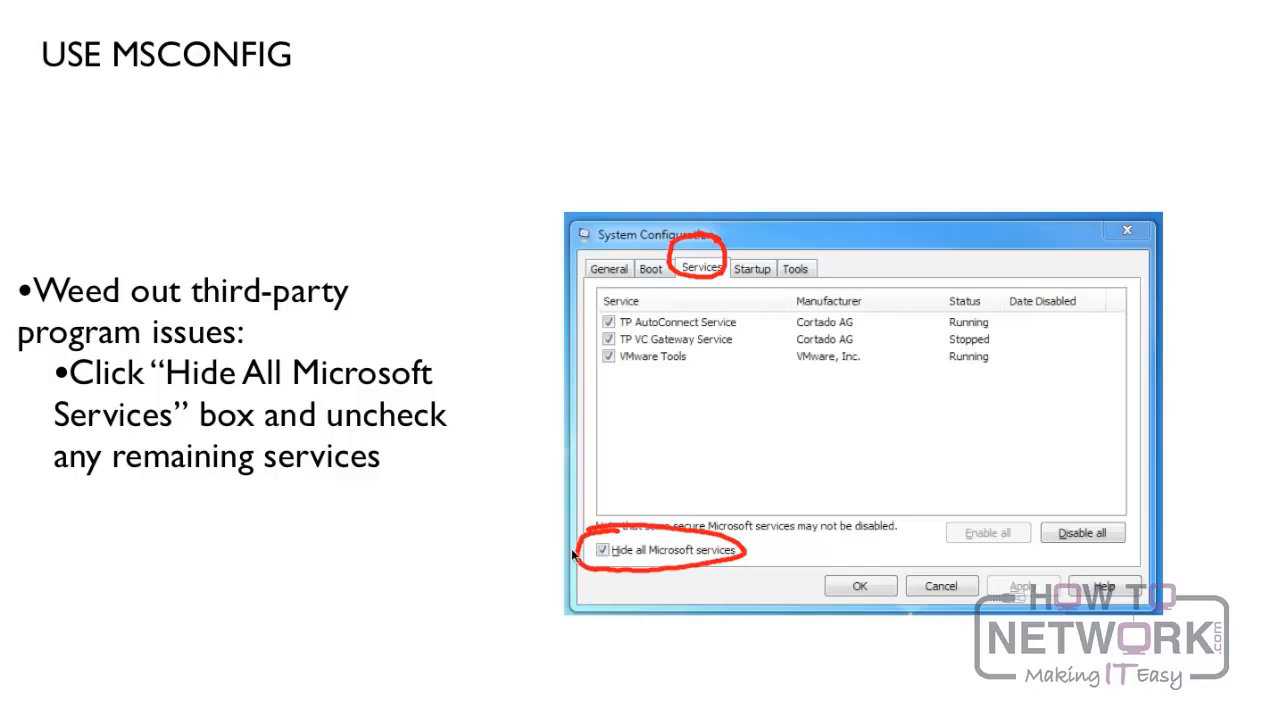
mouse_move(616, 584)
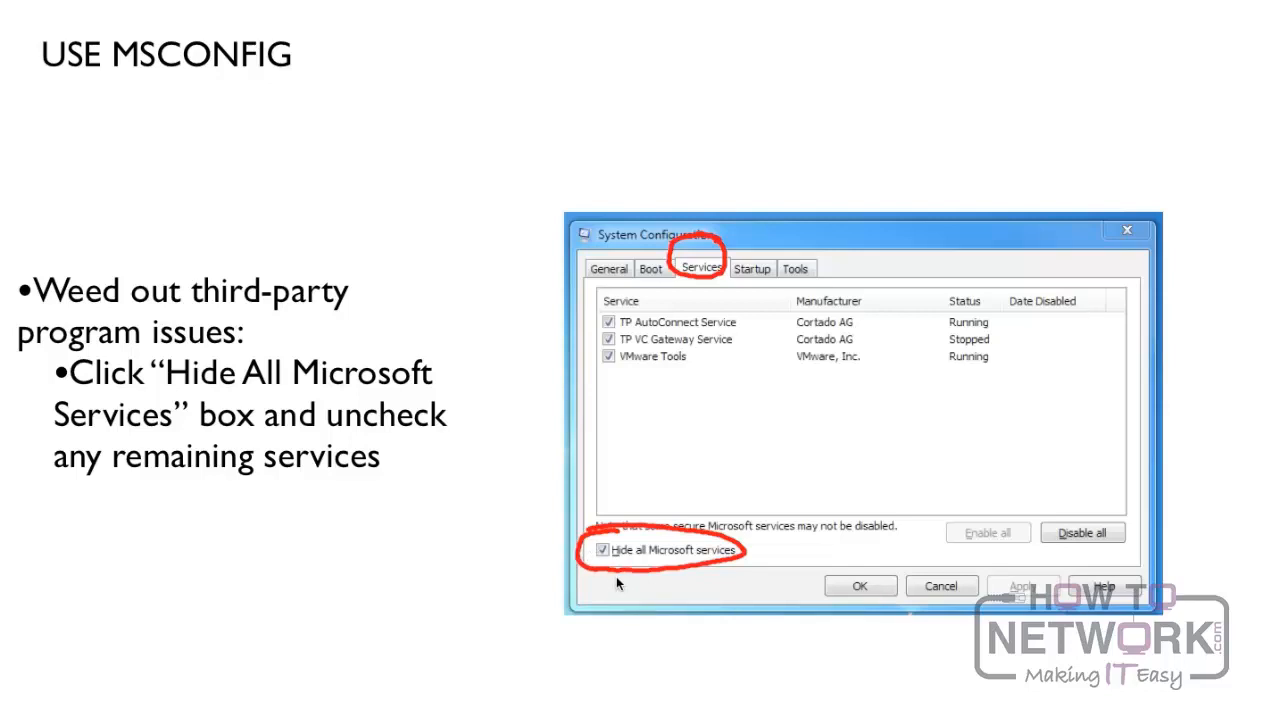
mouse_move(1056, 516)
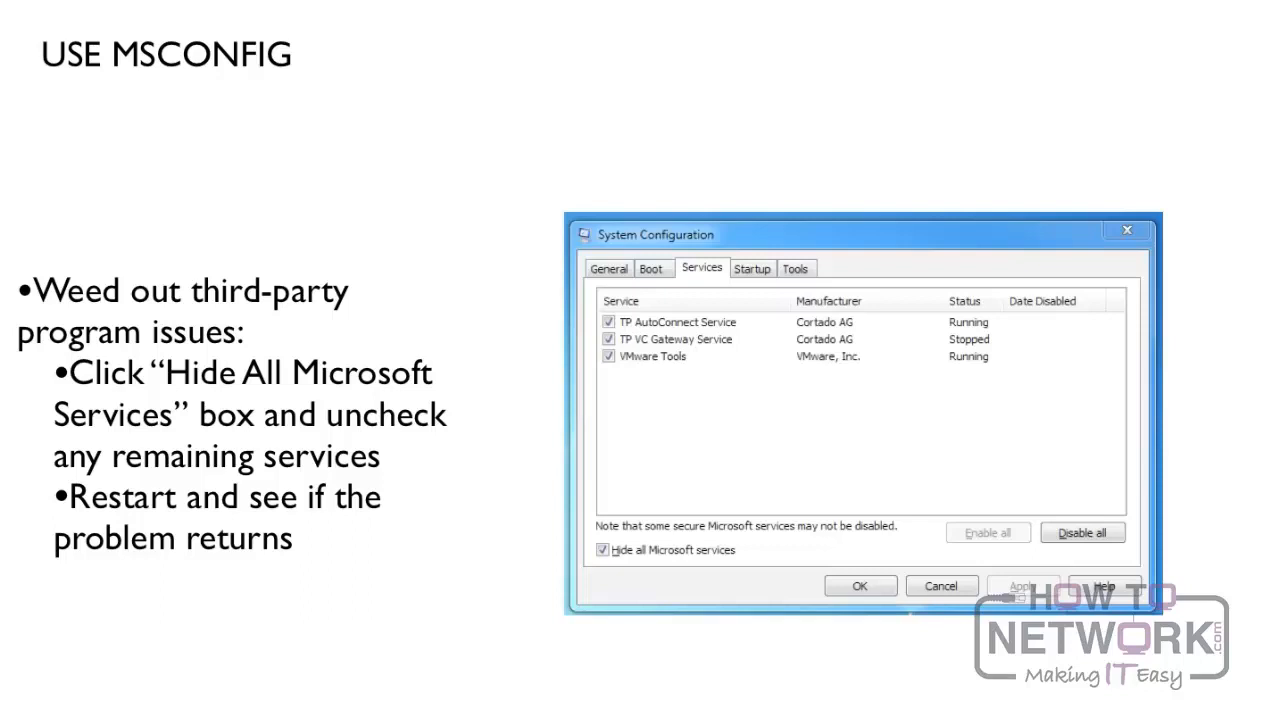
mouse_move(588, 384)
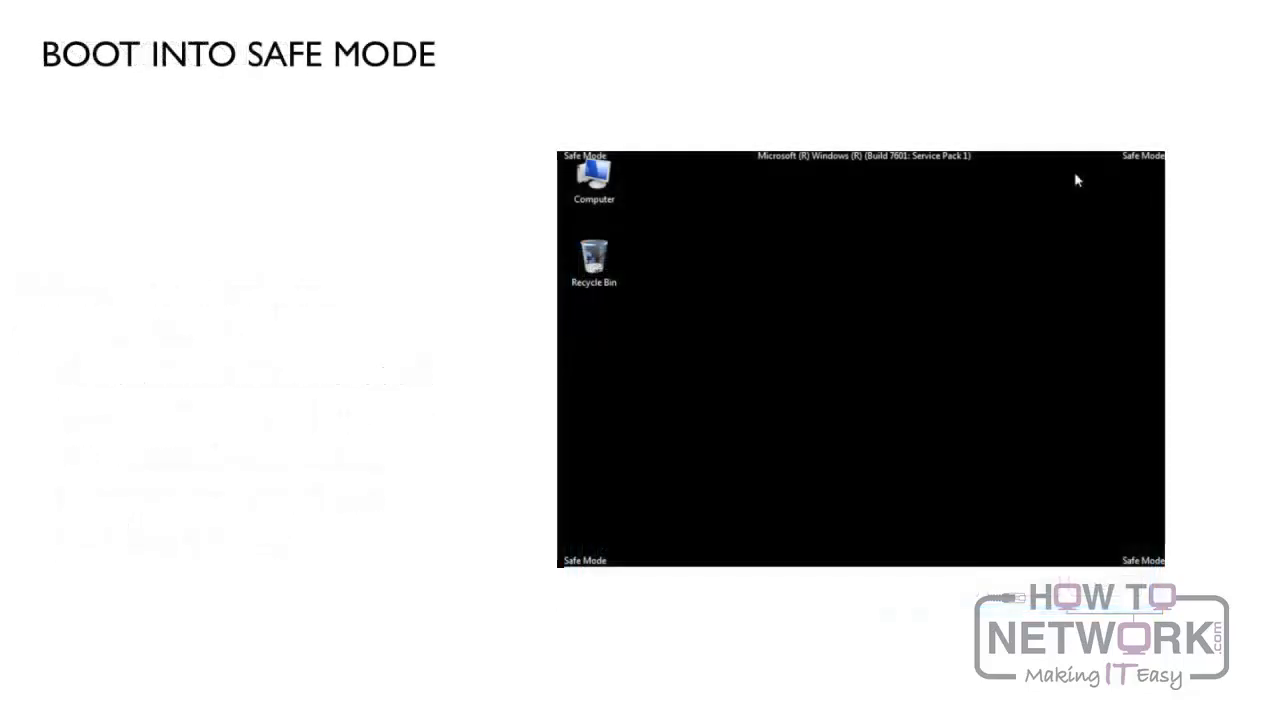
mouse_move(464, 564)
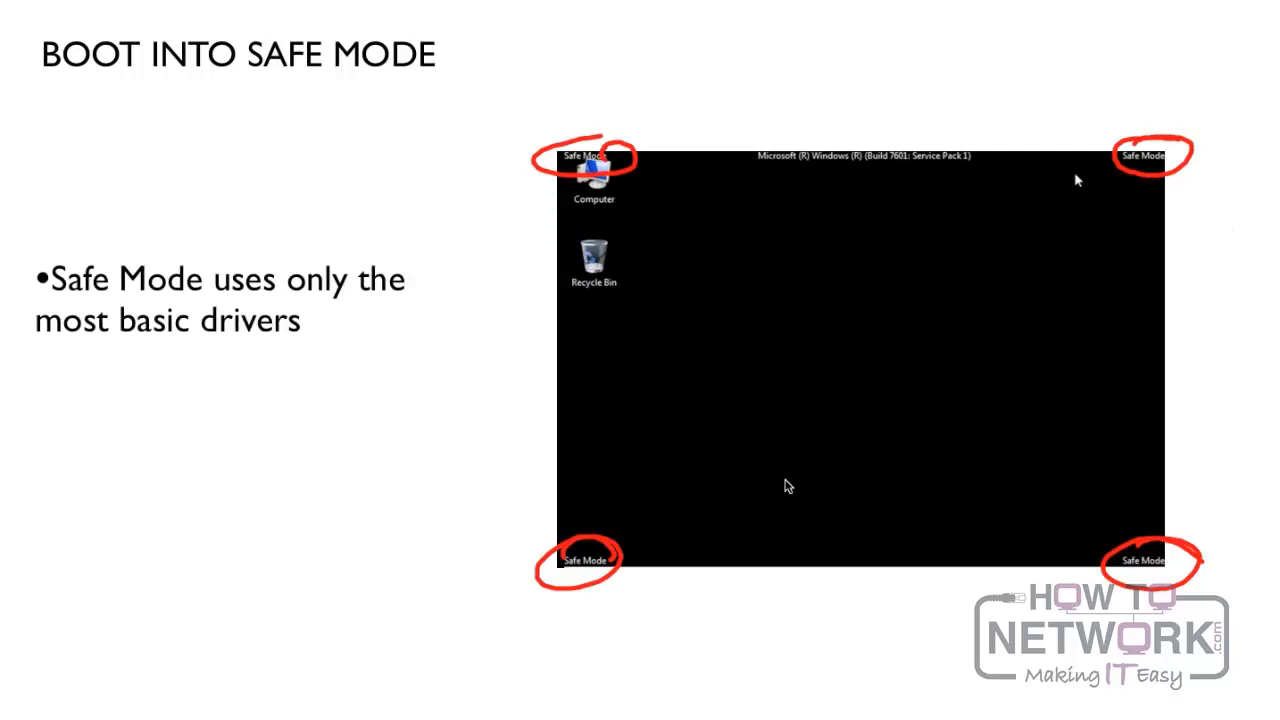
mouse_move(760, 492)
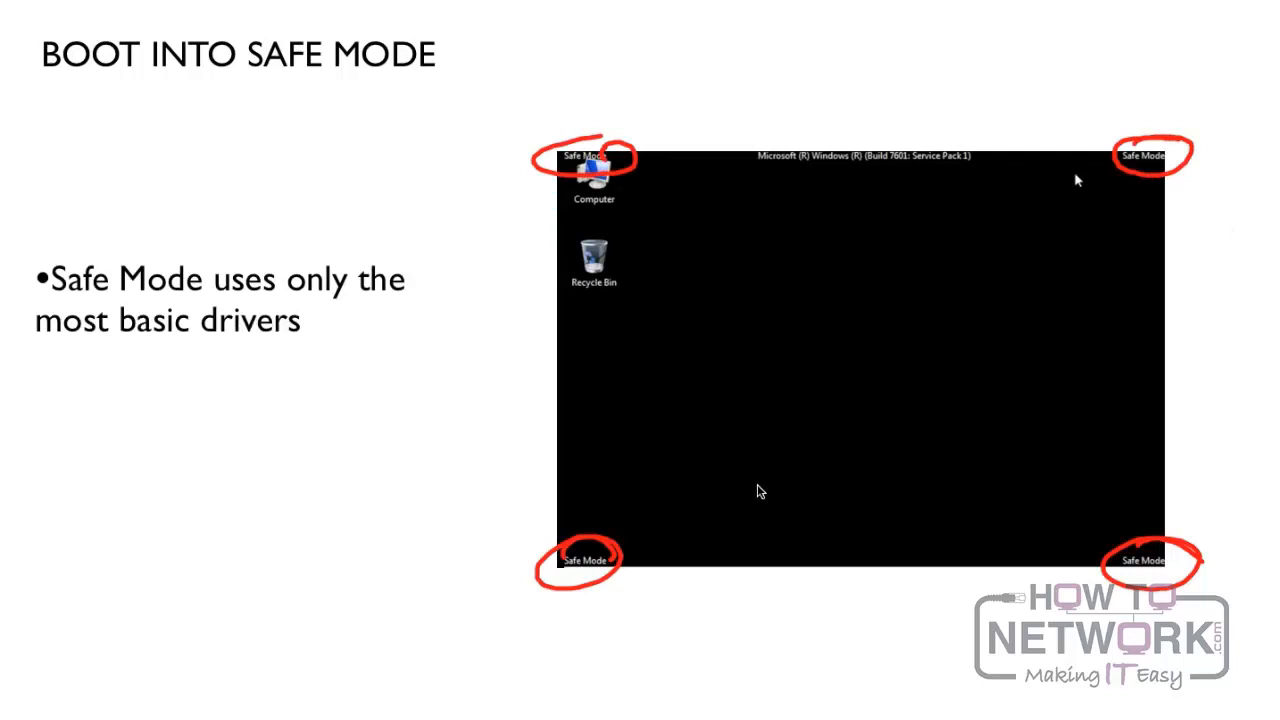
mouse_move(756, 492)
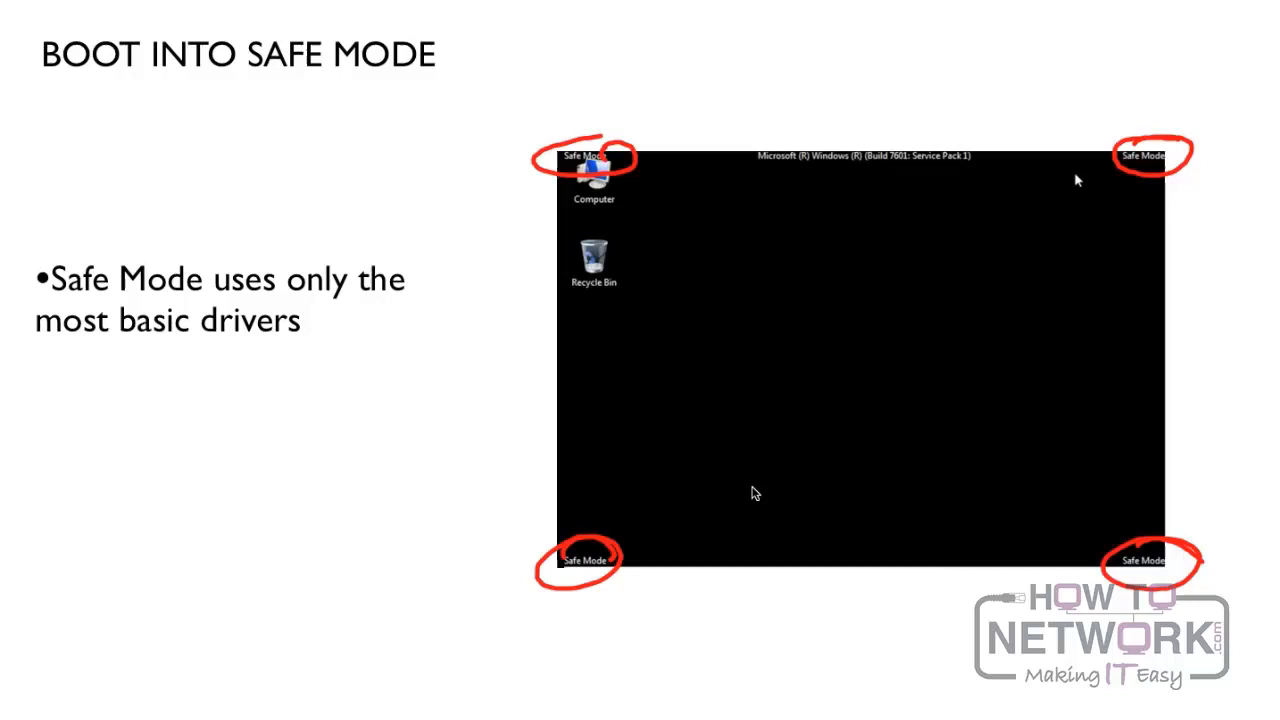
mouse_move(764, 466)
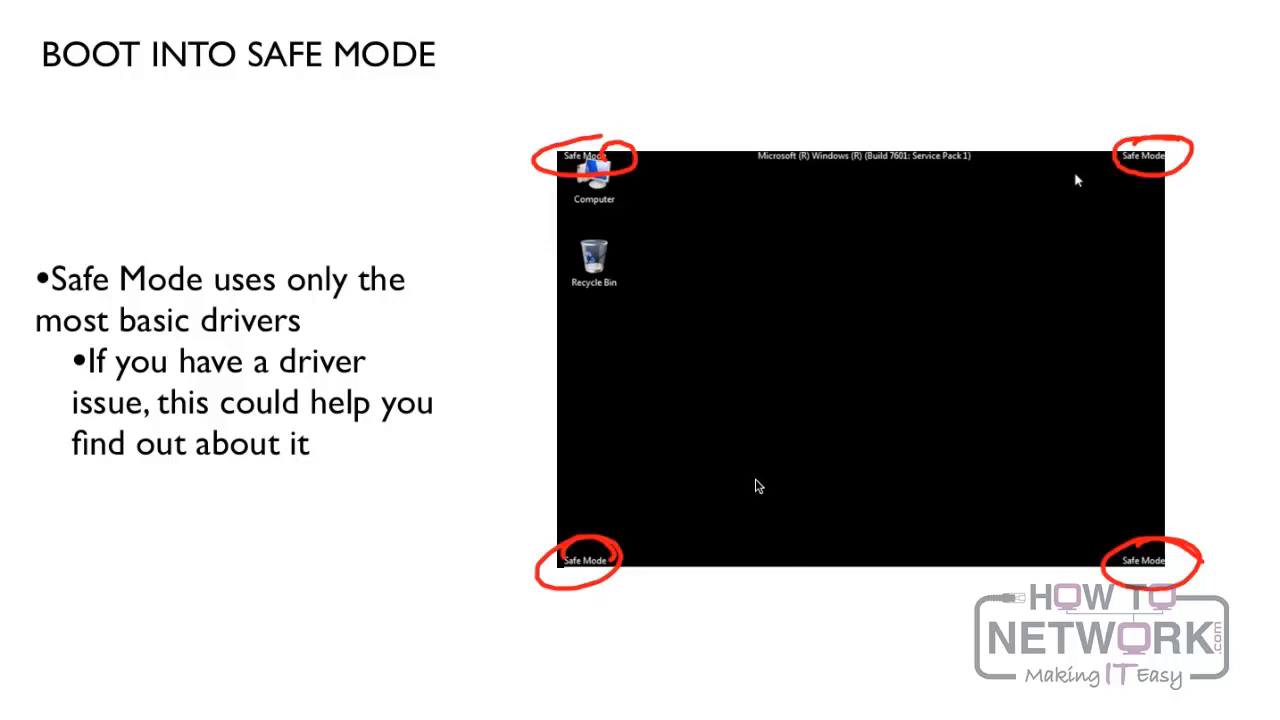
mouse_move(754, 488)
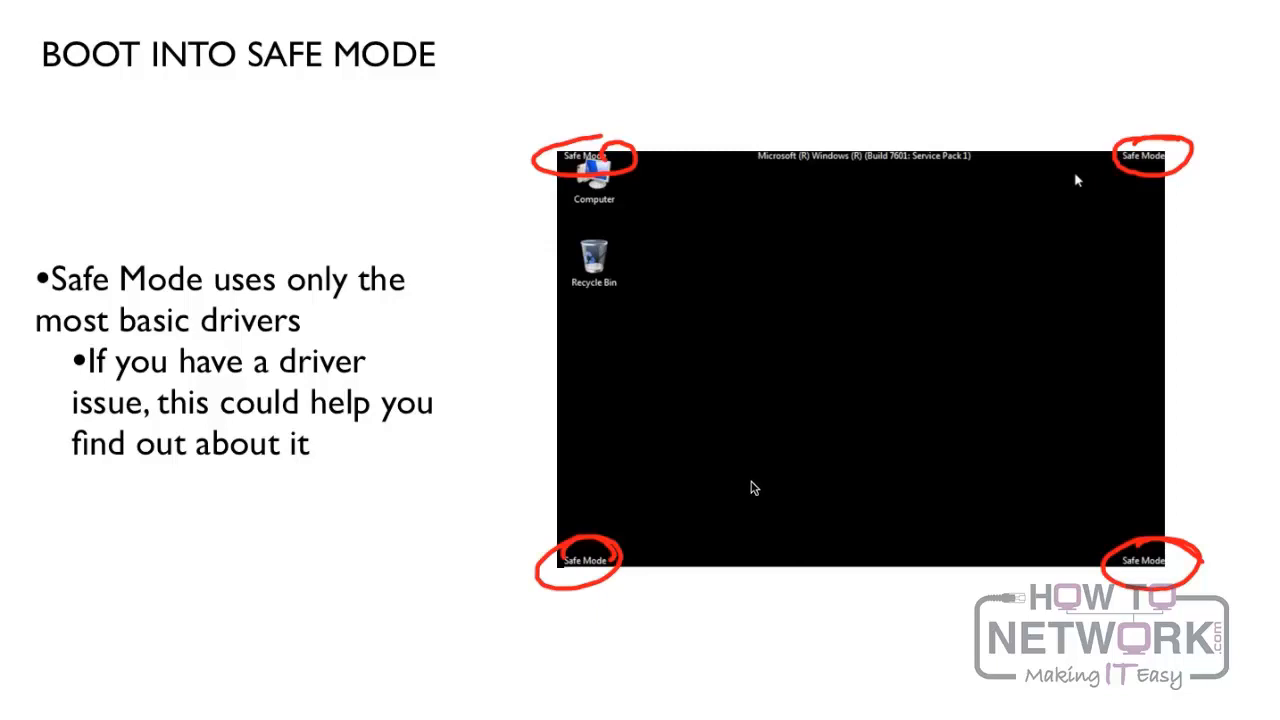